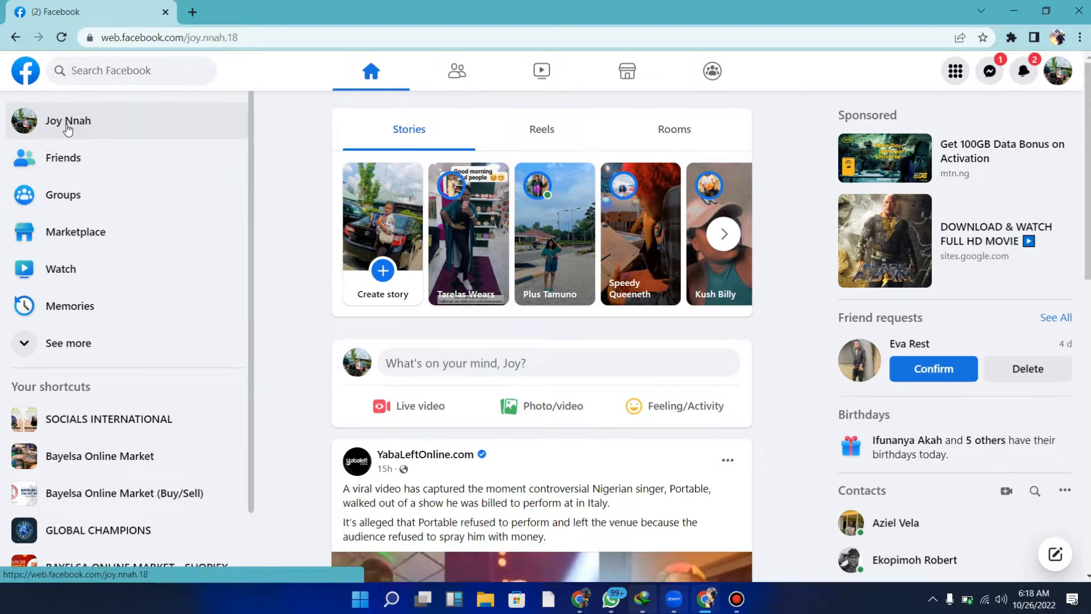
# Step: Go to your own profile from the sidebar and show its extra profile options
pyautogui.click(67, 121)
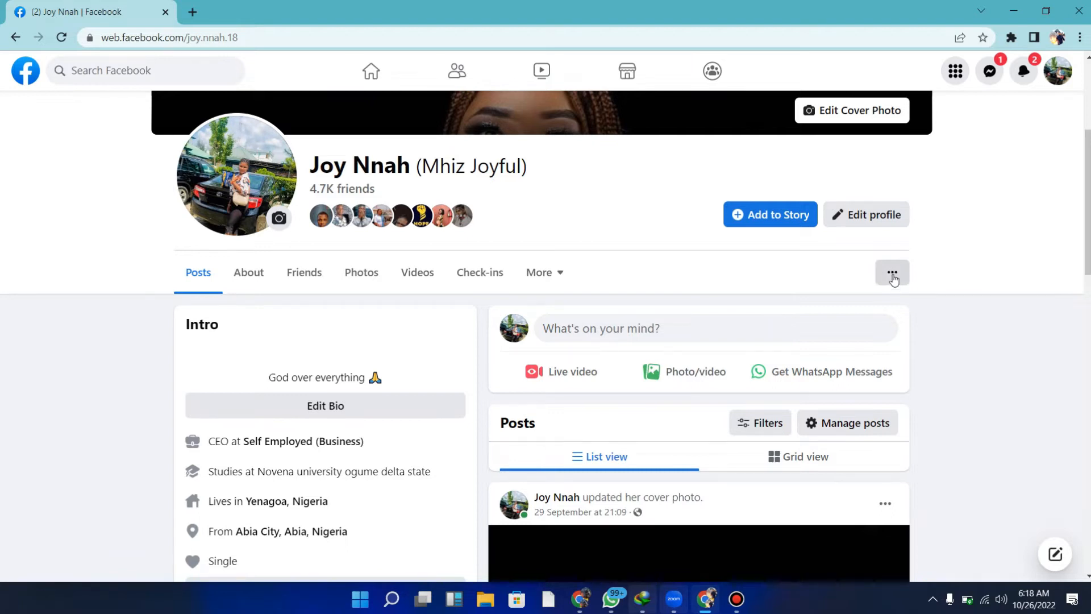
pyautogui.click(891, 272)
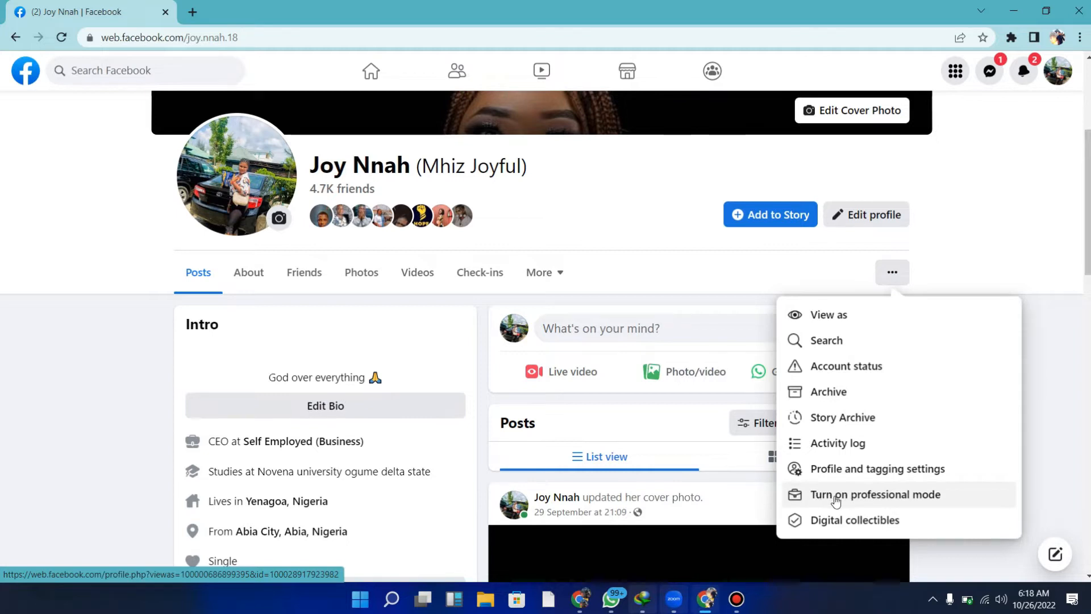
# Step: Choose 'Turn on professional mode' to bring up its introduction dialog
pyautogui.click(875, 494)
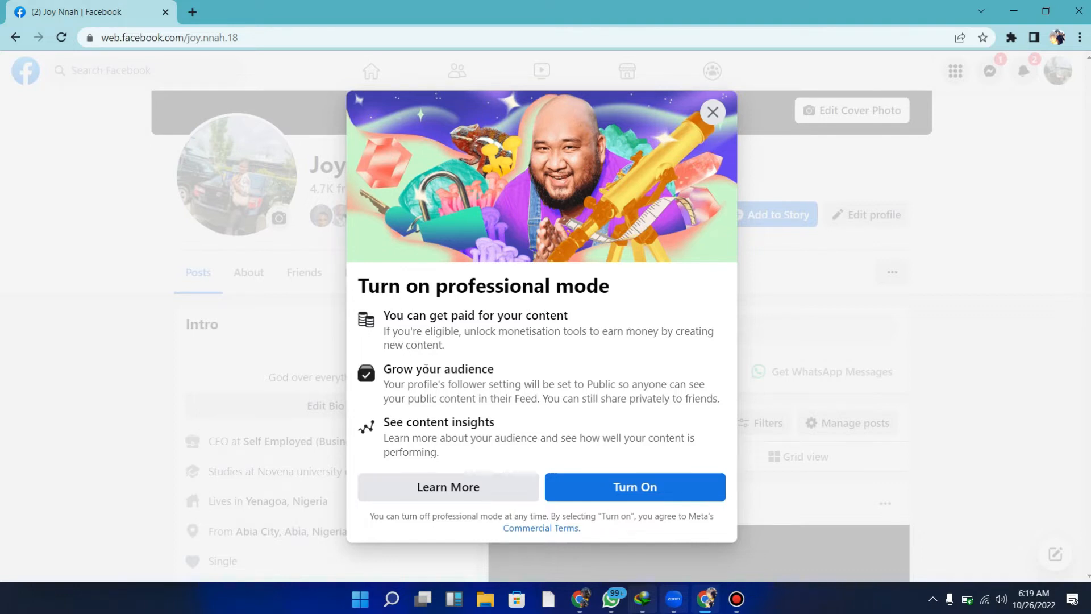
pyautogui.moveTo(555, 355)
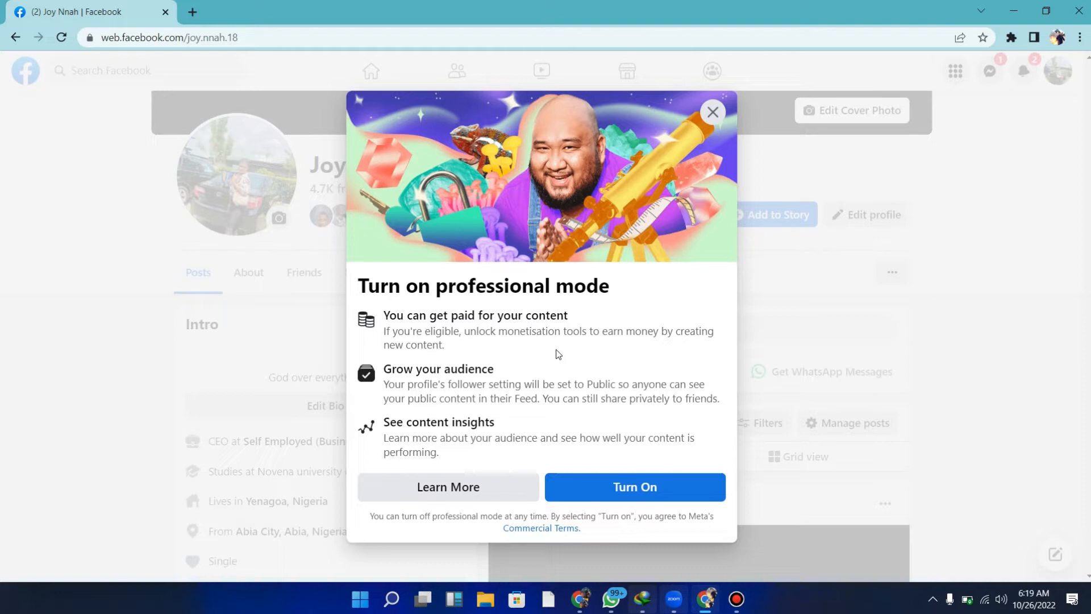
pyautogui.moveTo(519, 398)
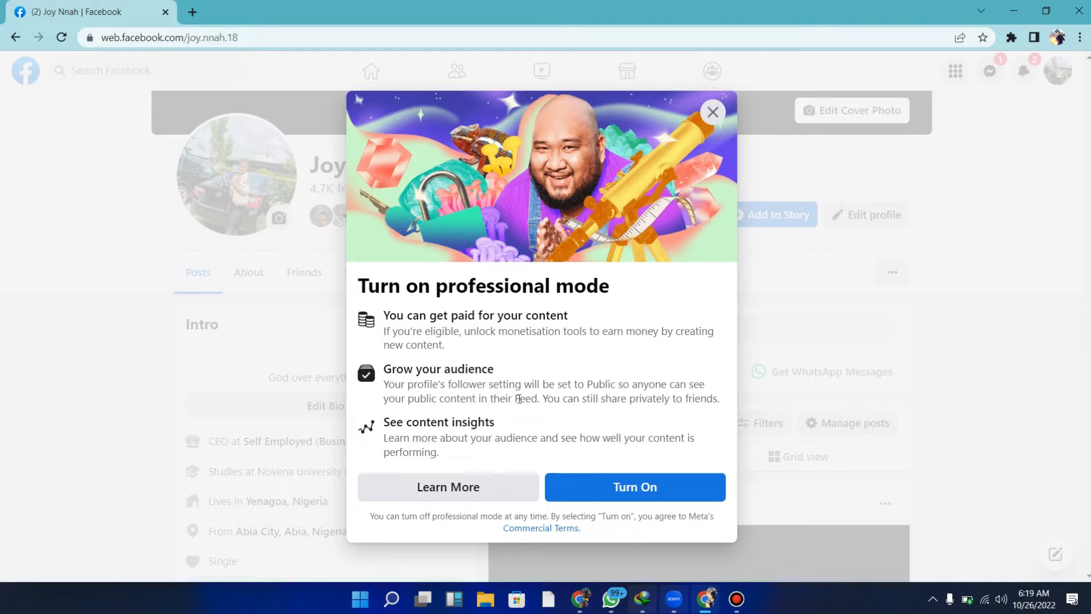
pyautogui.moveTo(724, 413)
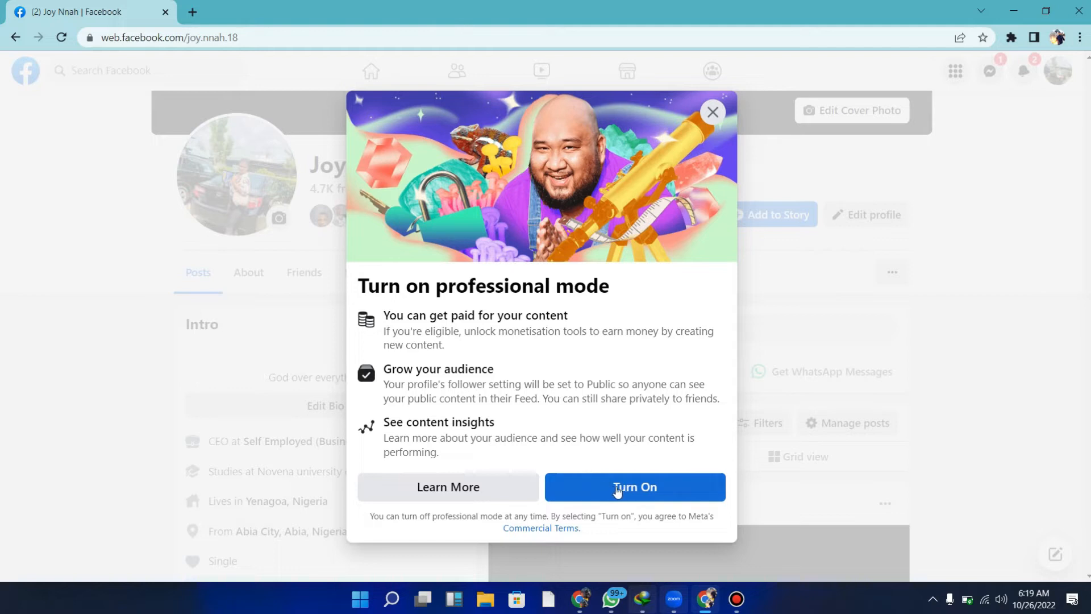
# Step: Turn on professional mode, review the profile categories, and return to the Digital Creator welcome message
pyautogui.click(634, 487)
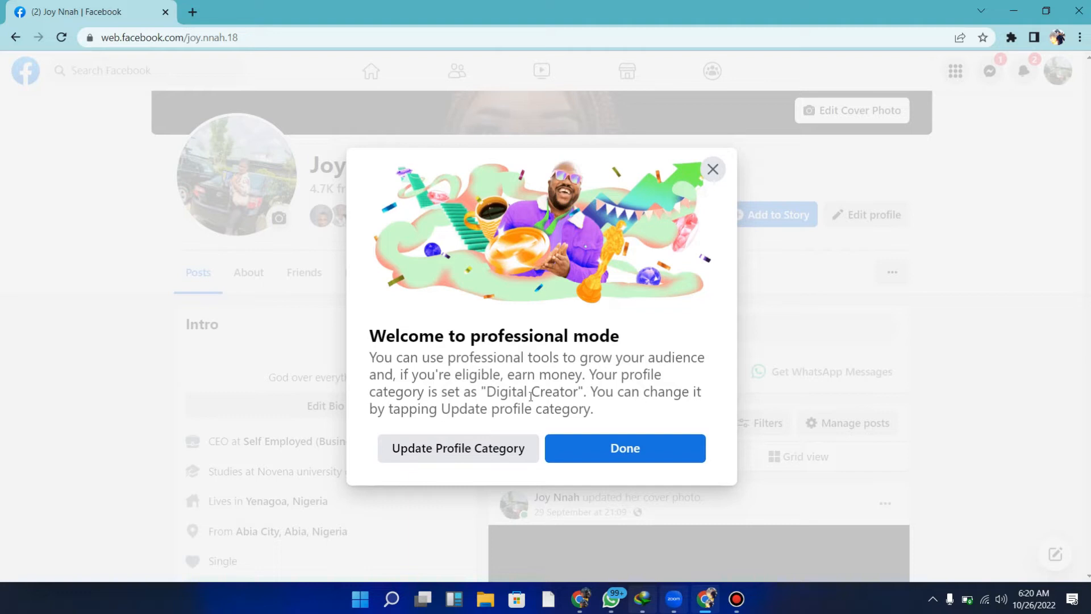
pyautogui.moveTo(535, 400)
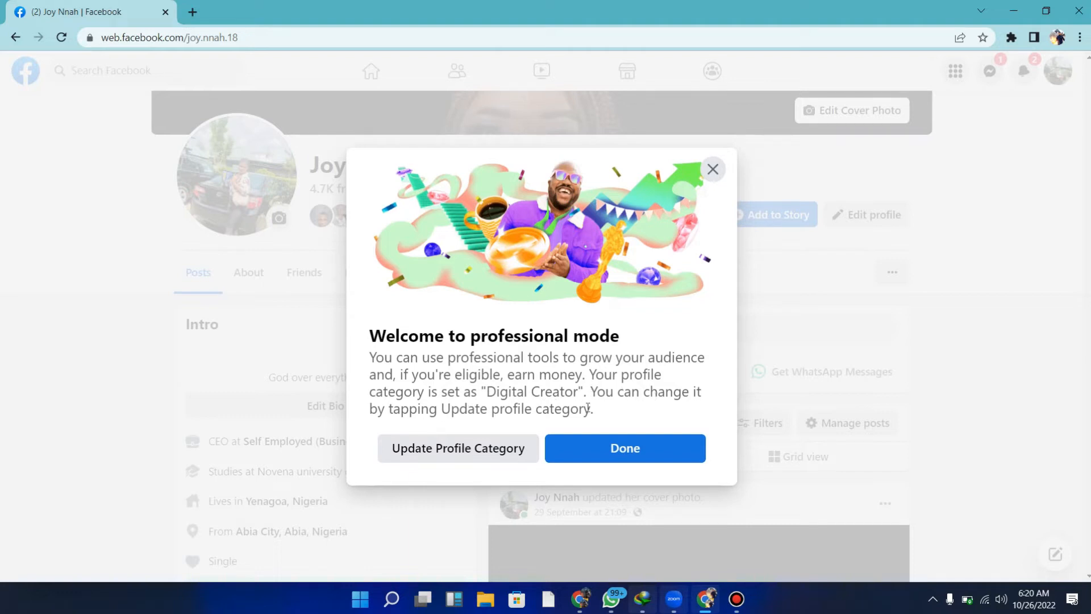
pyautogui.moveTo(459, 448)
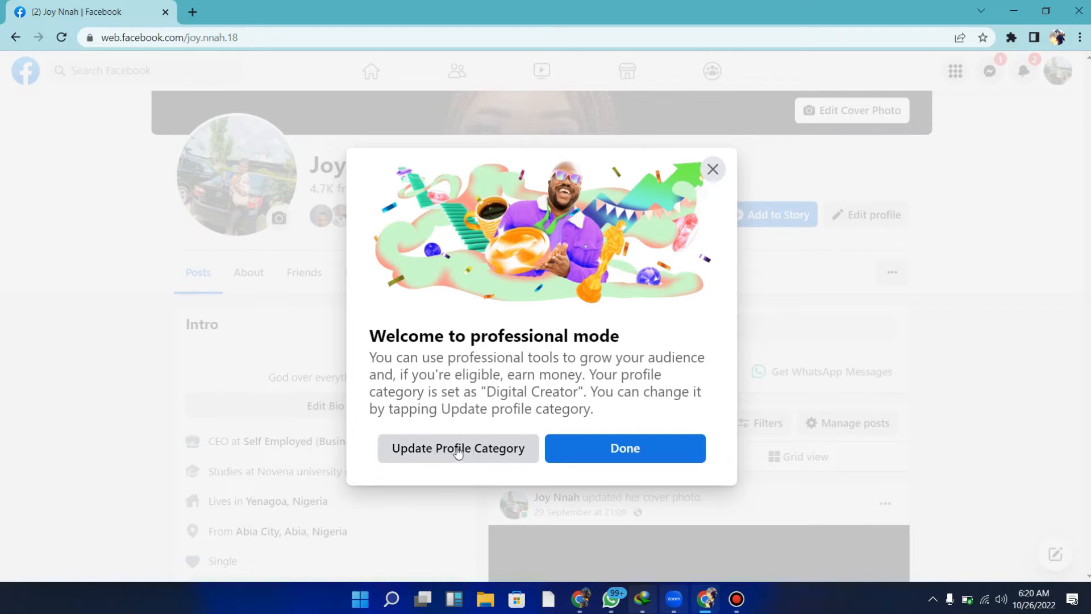
pyautogui.click(457, 448)
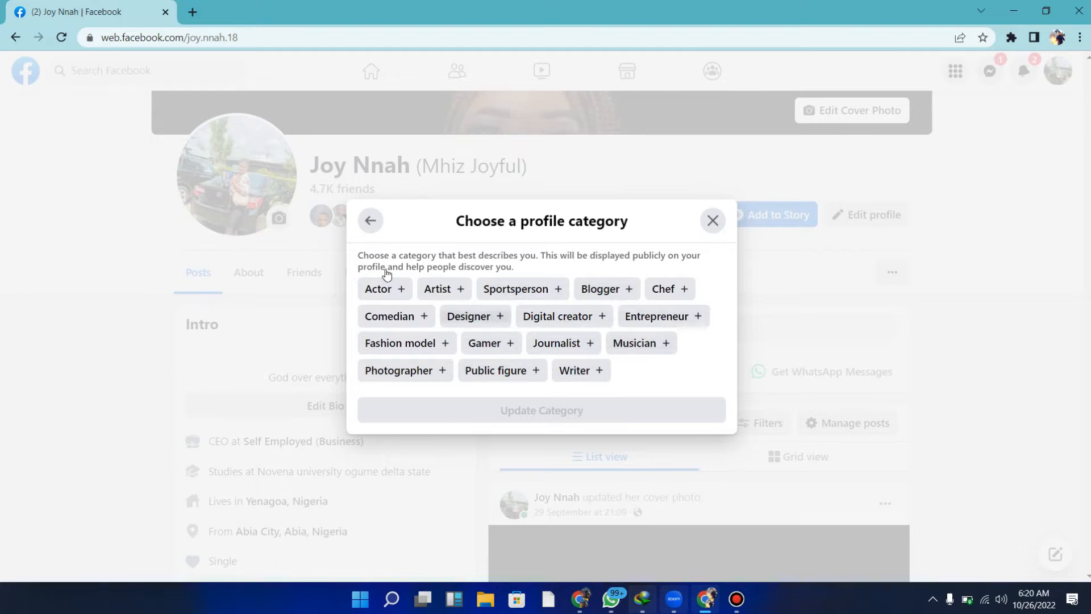
pyautogui.moveTo(516, 246)
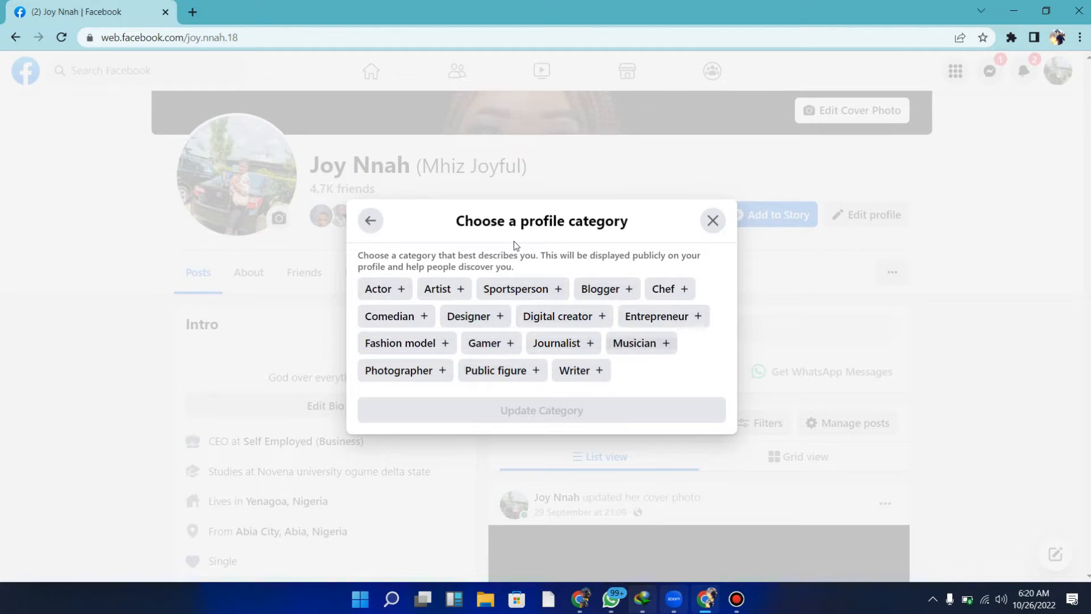
pyautogui.moveTo(607, 377)
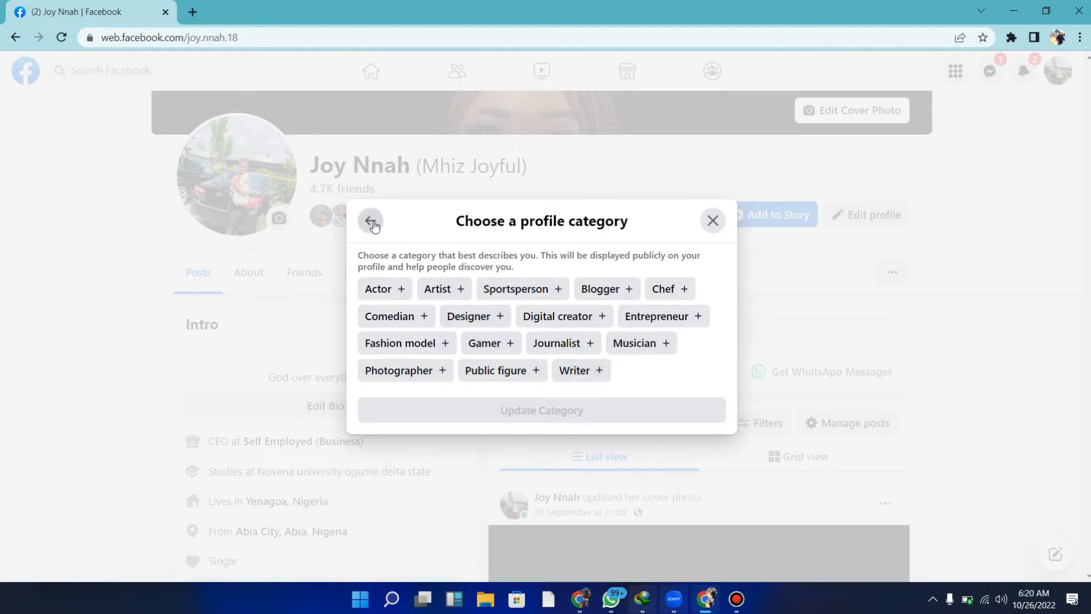
pyautogui.click(370, 220)
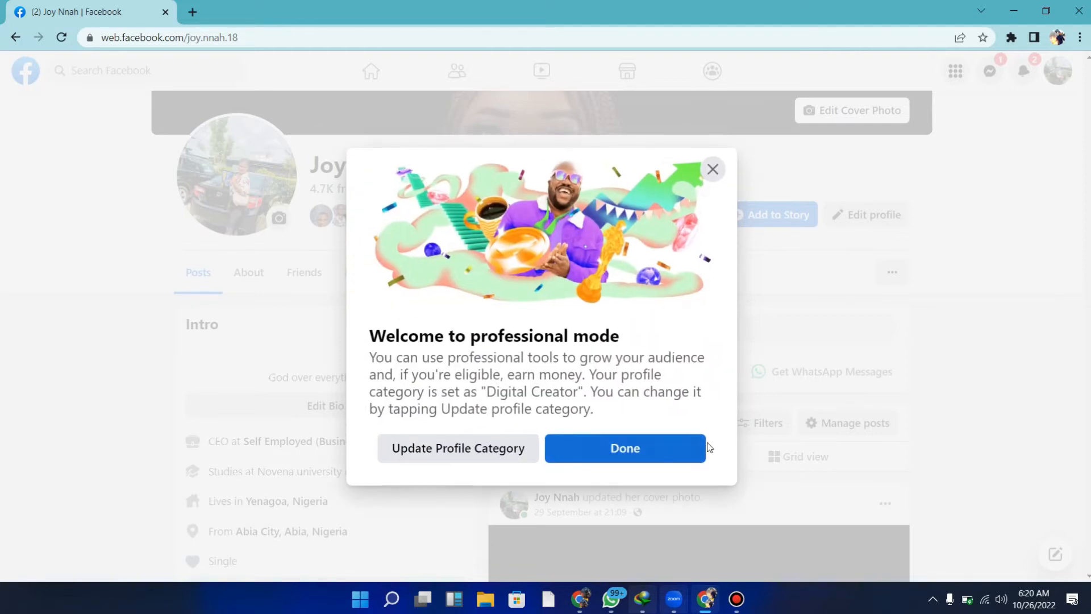
pyautogui.moveTo(571, 426)
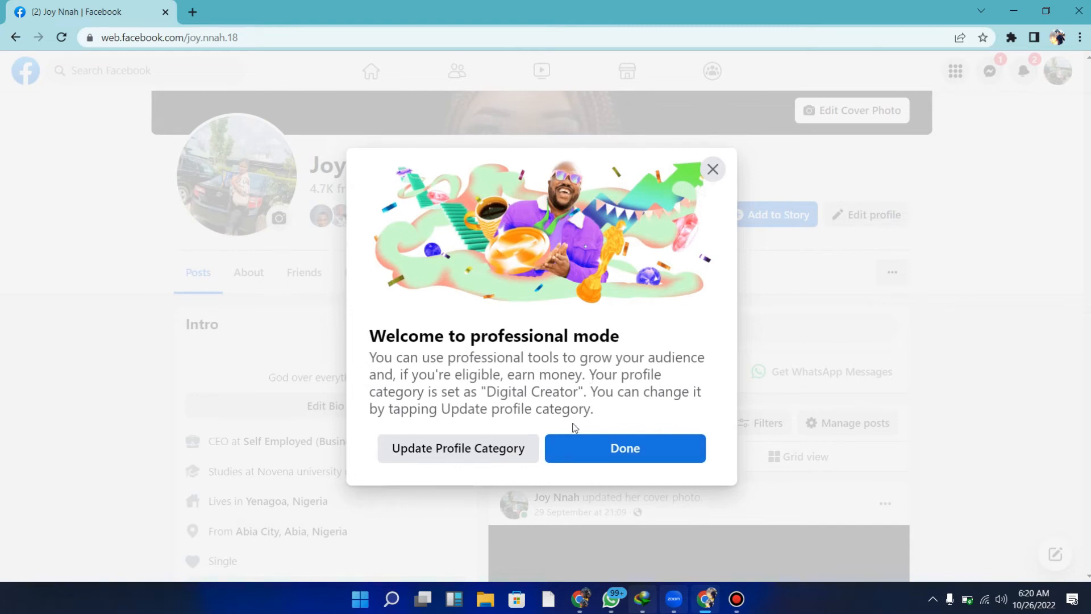
pyautogui.click(624, 448)
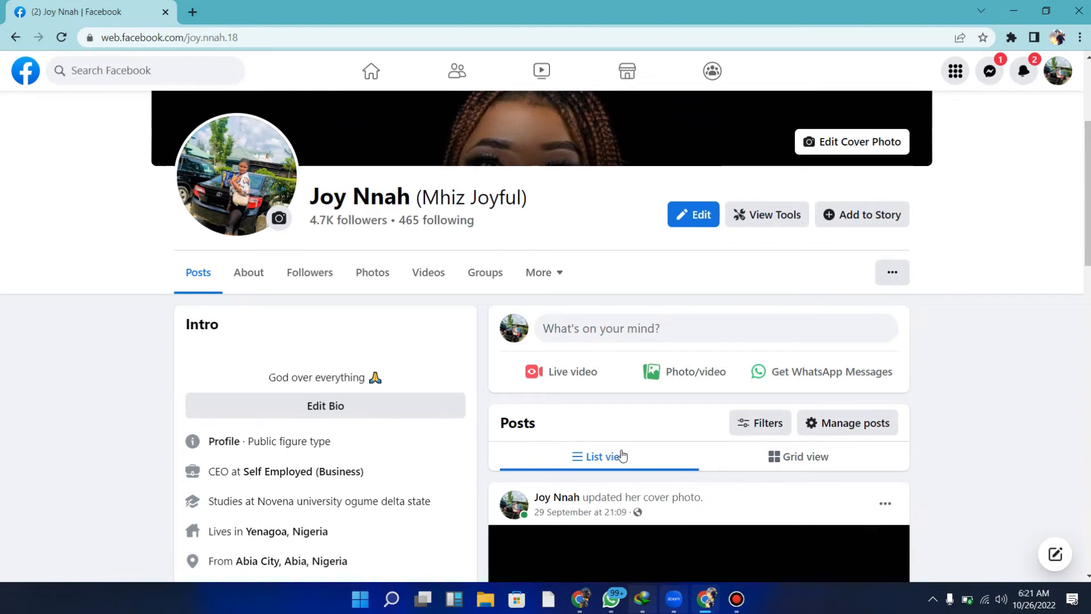
pyautogui.moveTo(321, 232)
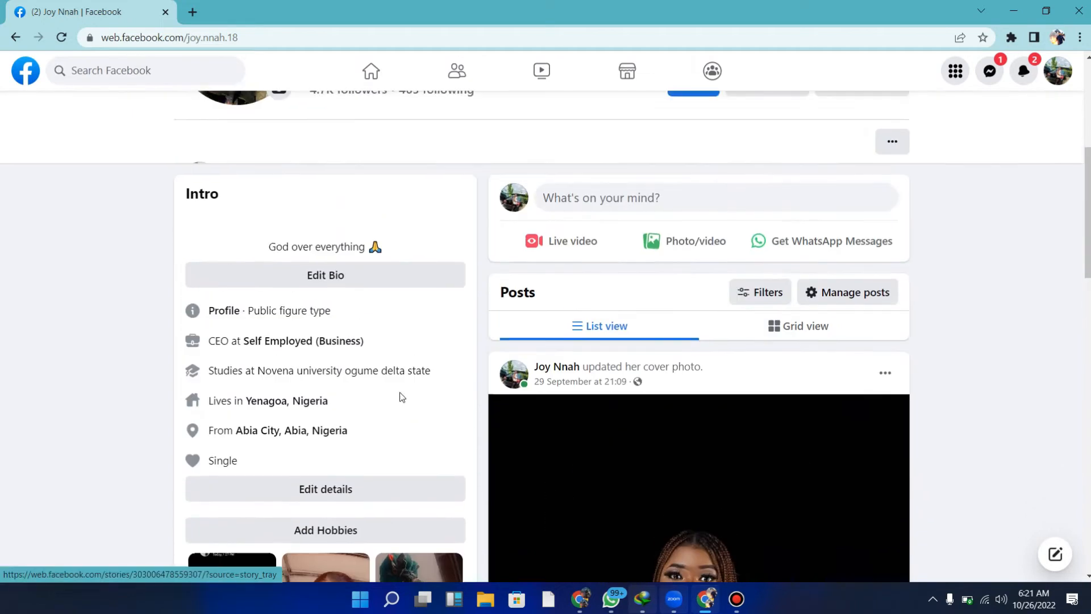
pyautogui.scroll(3)
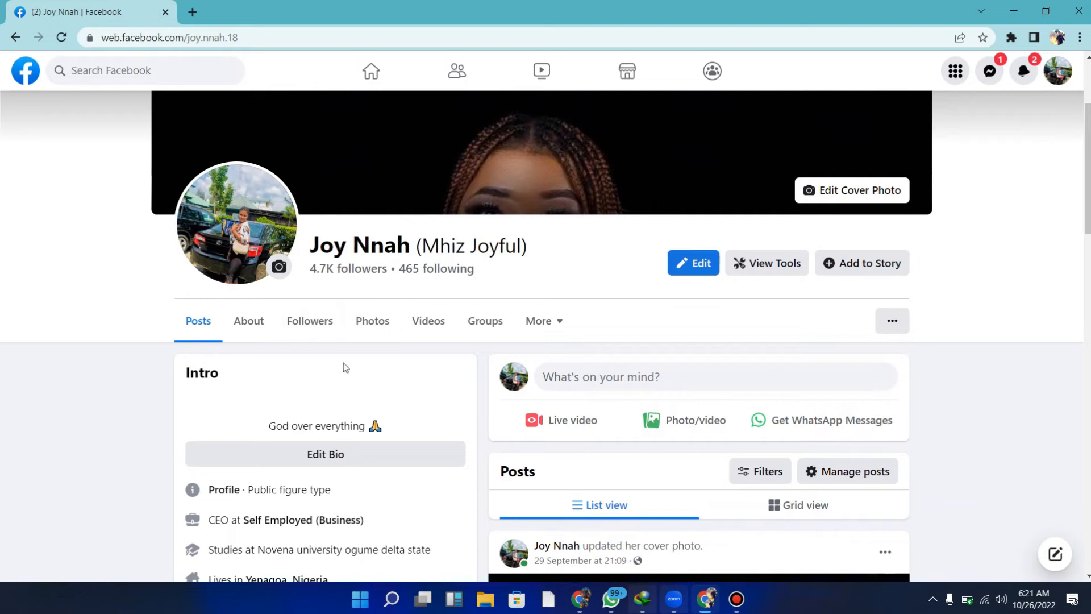
pyautogui.moveTo(373, 321)
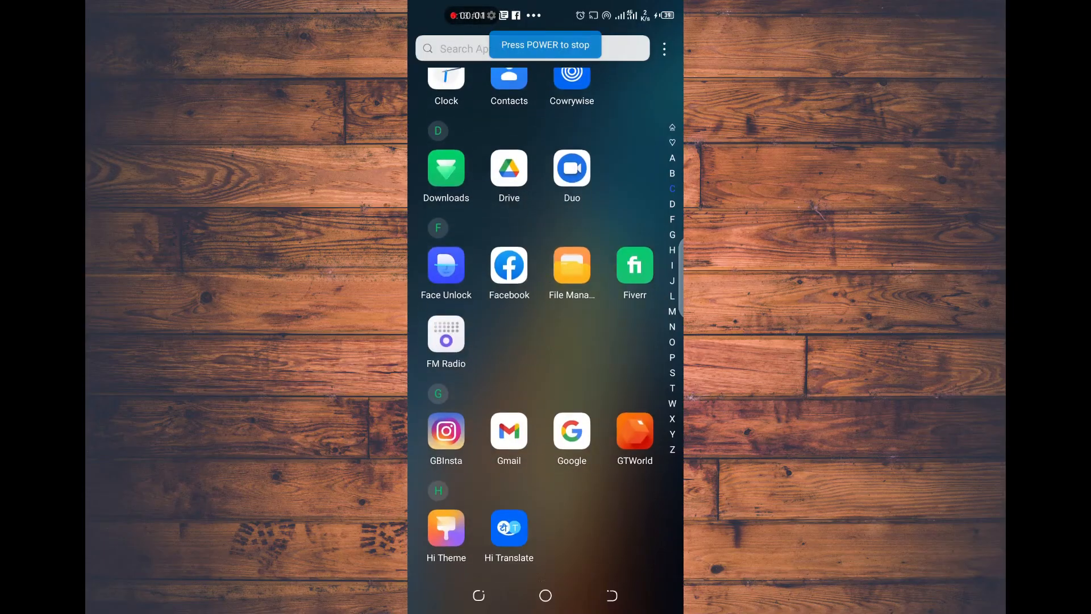
pyautogui.scroll(-3)
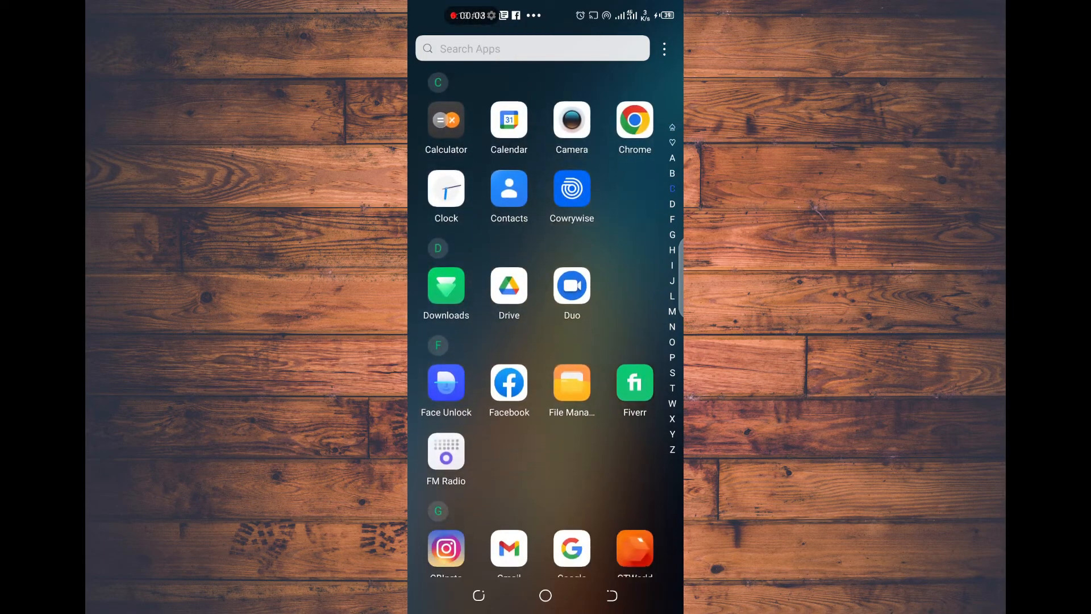
pyautogui.scroll(-3)
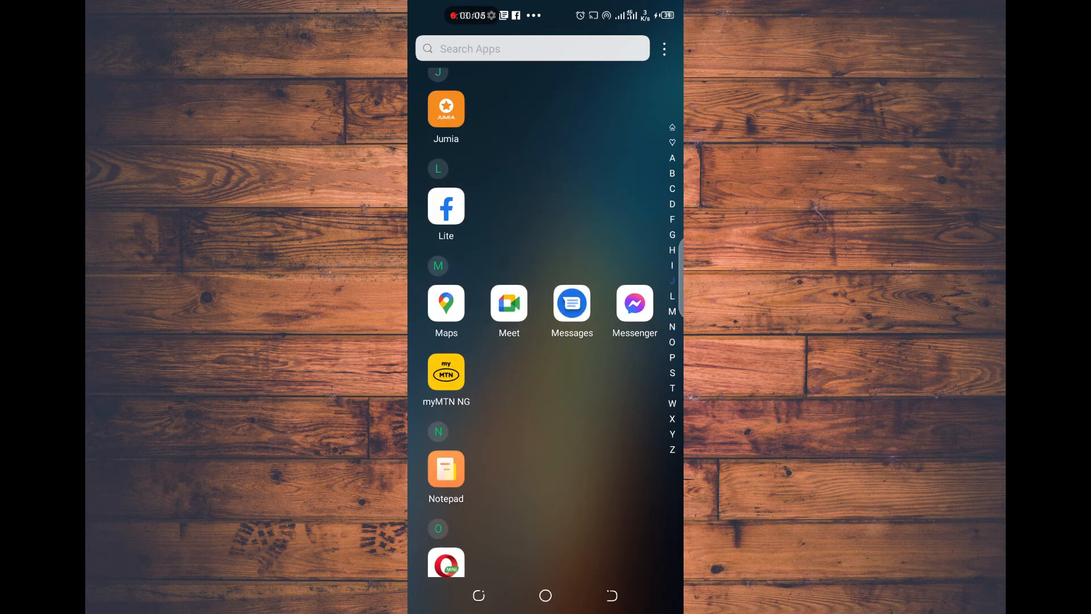
pyautogui.scroll(-3)
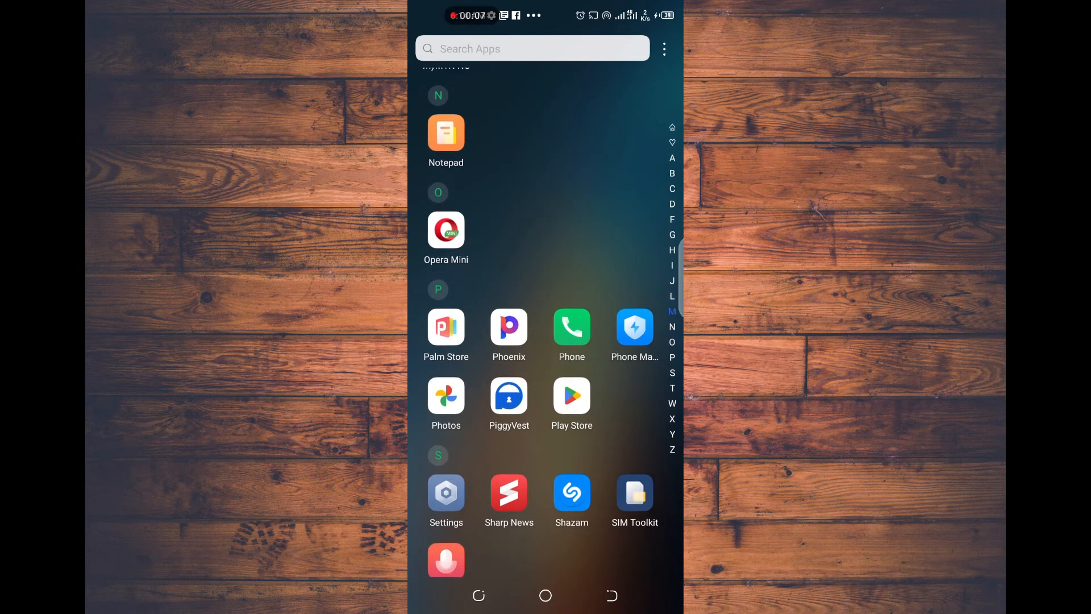
pyautogui.click(572, 396)
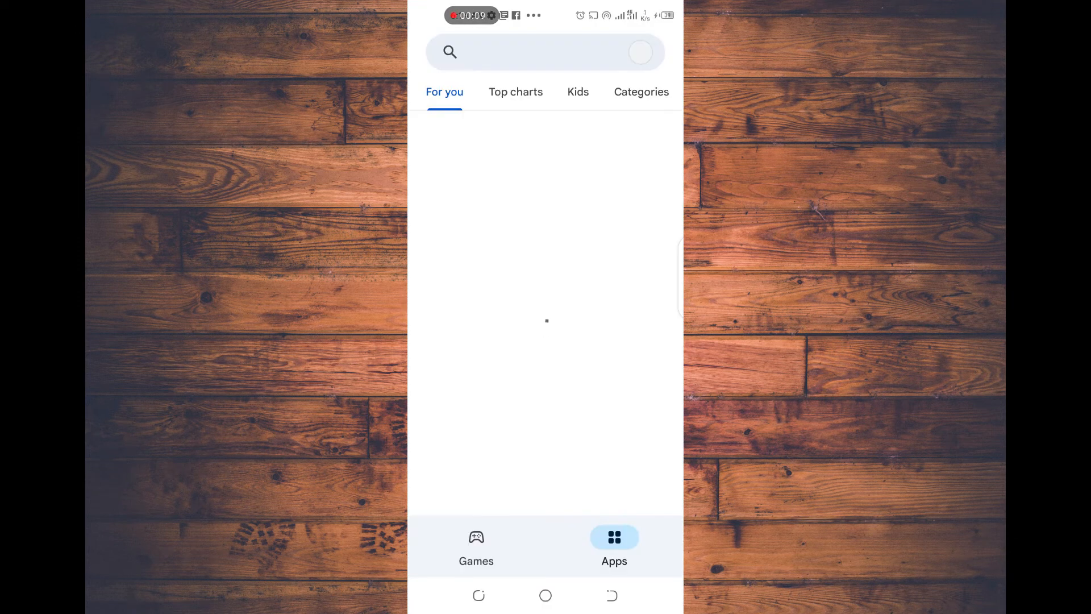
pyautogui.click(545, 52)
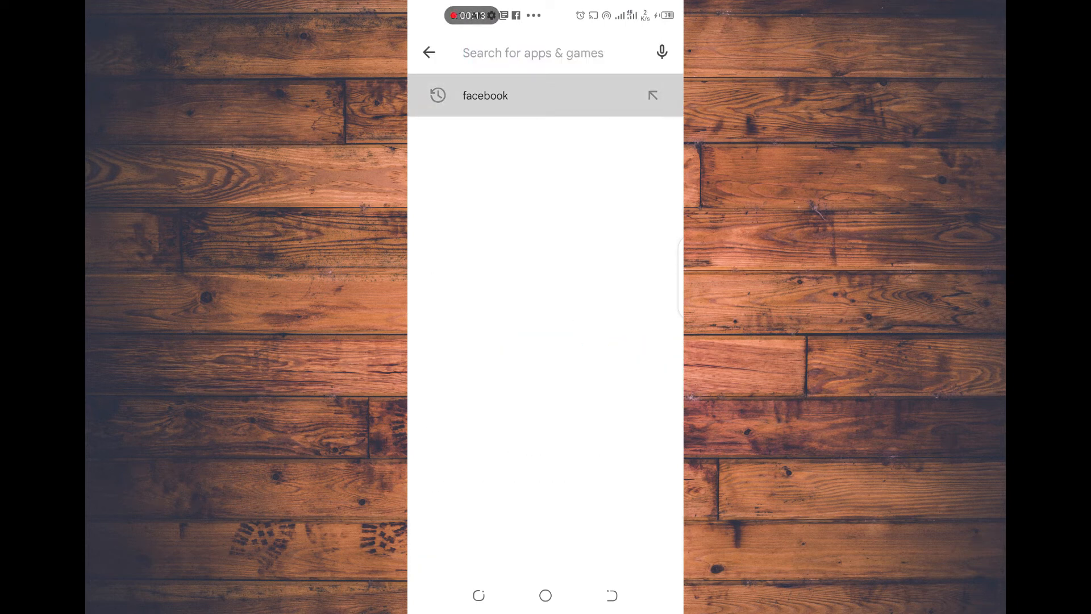
pyautogui.click(485, 95)
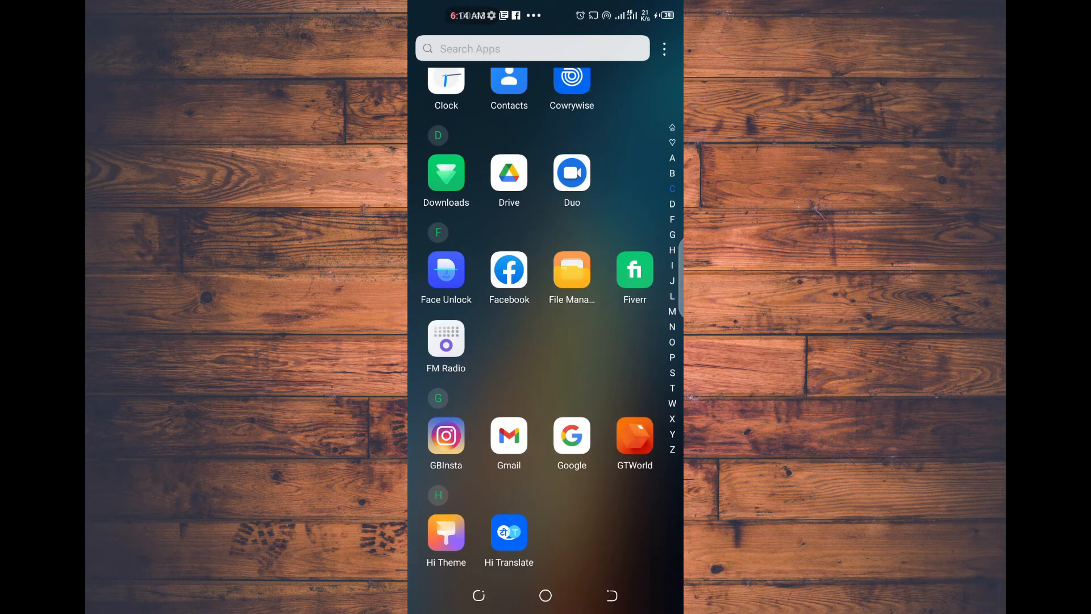
pyautogui.click(509, 270)
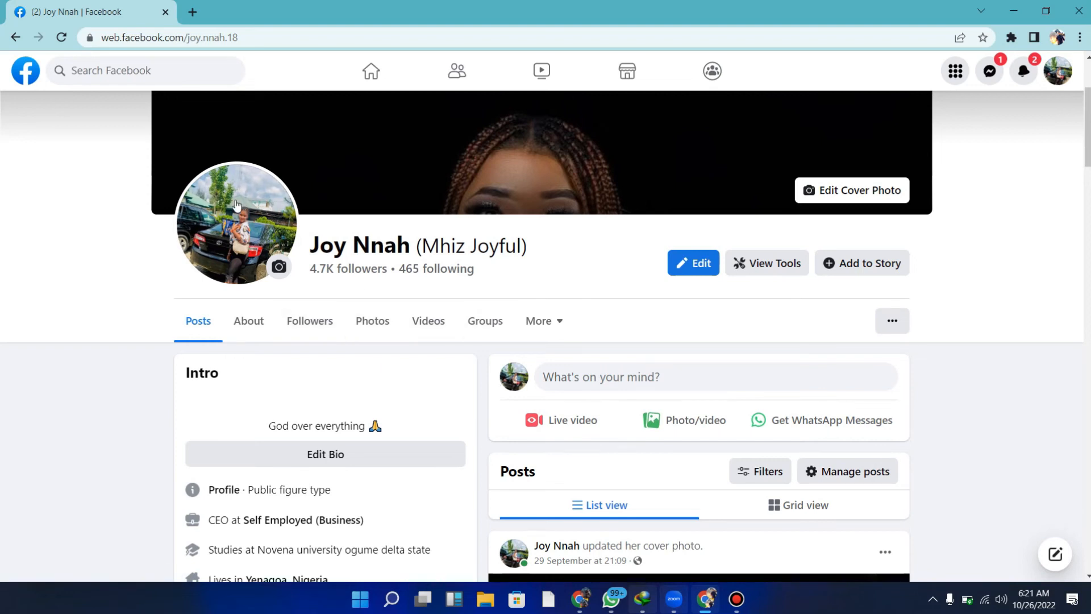
pyautogui.moveTo(365, 231)
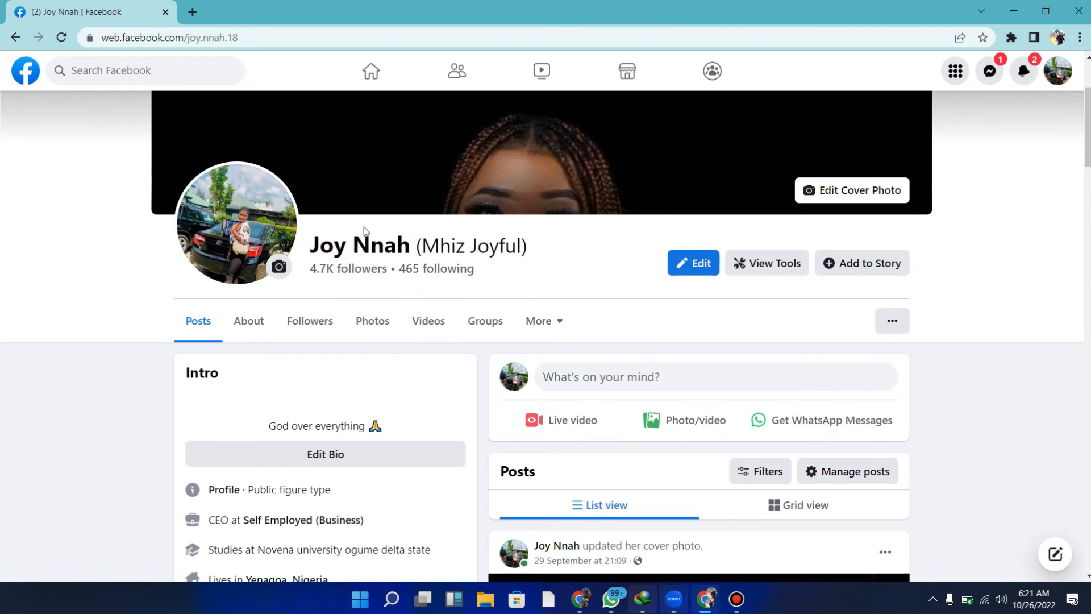
pyautogui.moveTo(876, 352)
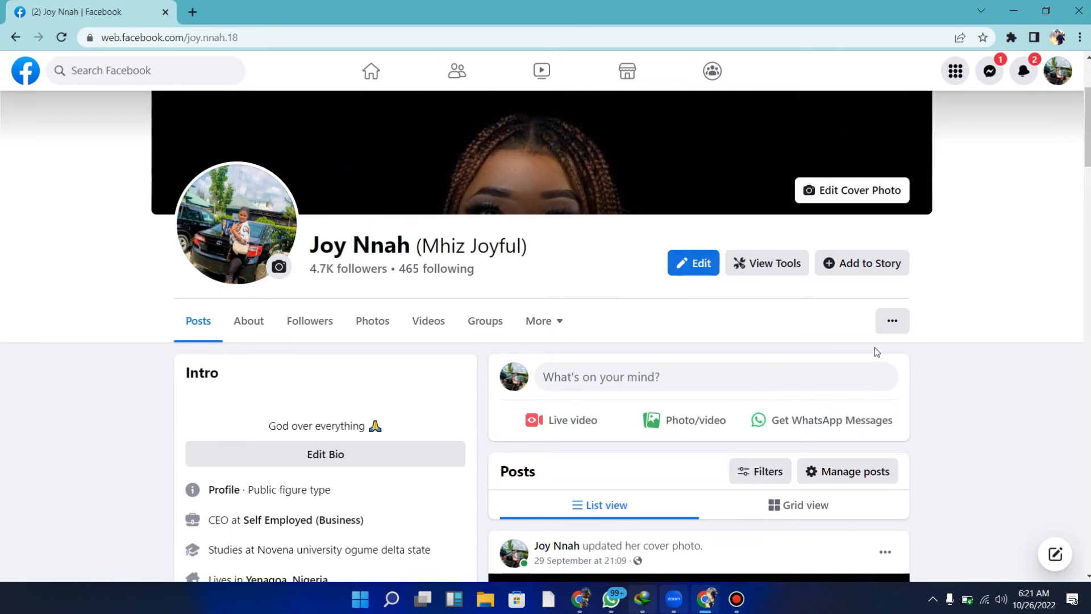
# Step: Show the extra profile options and bring up the professional mode introduction again
pyautogui.click(891, 320)
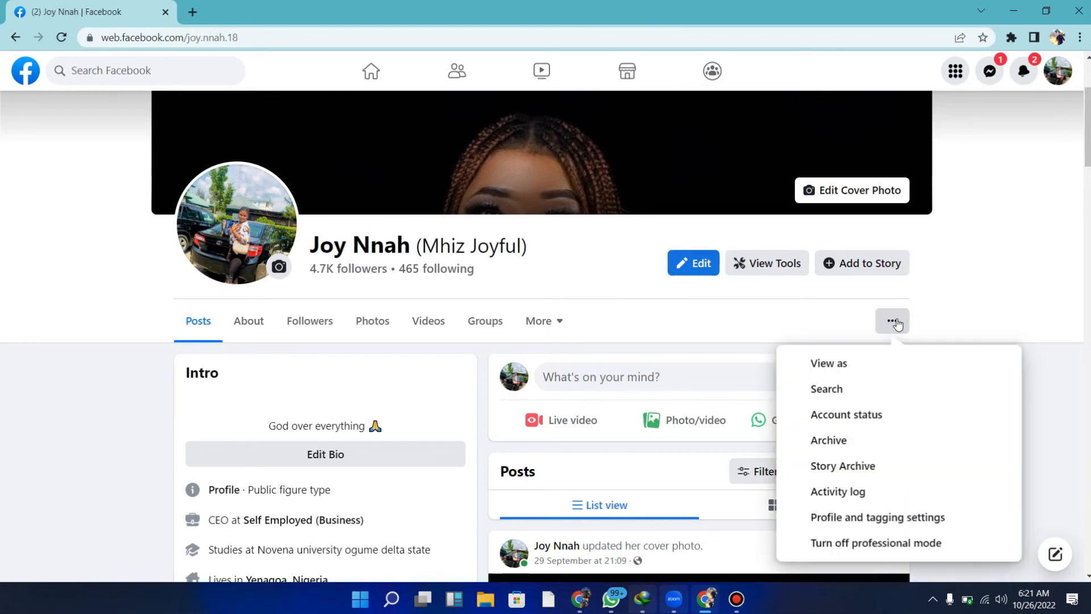
pyautogui.moveTo(876, 543)
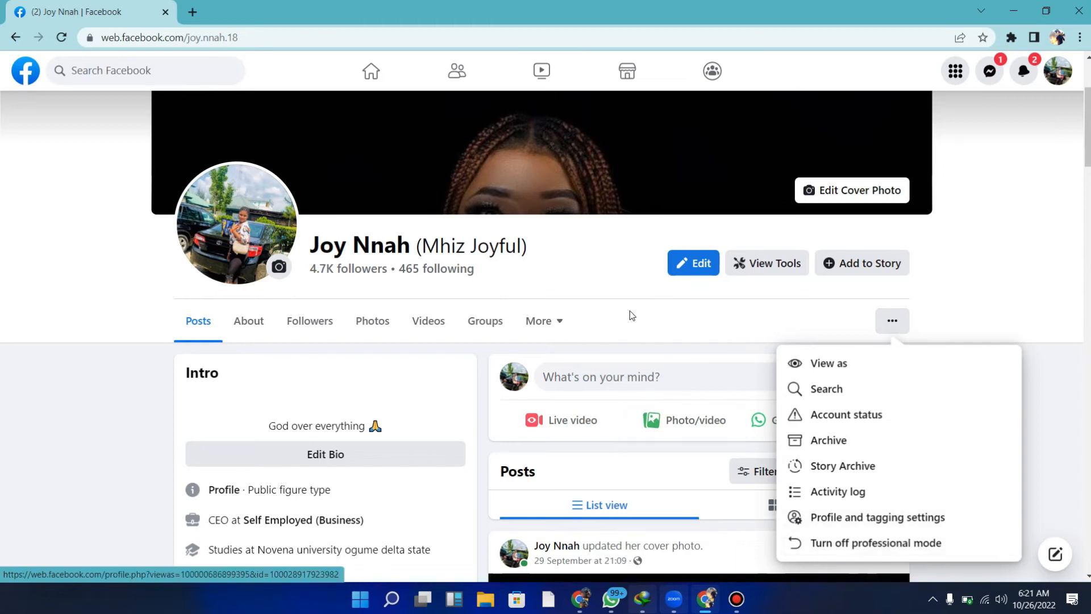
pyautogui.click(878, 544)
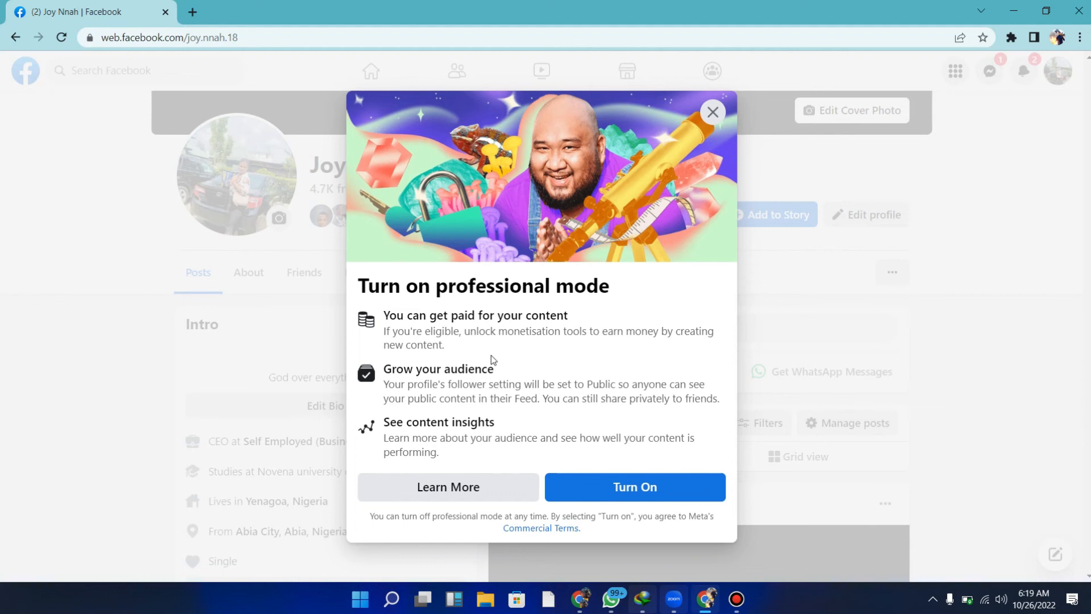
# Step: Turn on professional mode so the profile shows 4.7K followers and 465 following
pyautogui.click(713, 113)
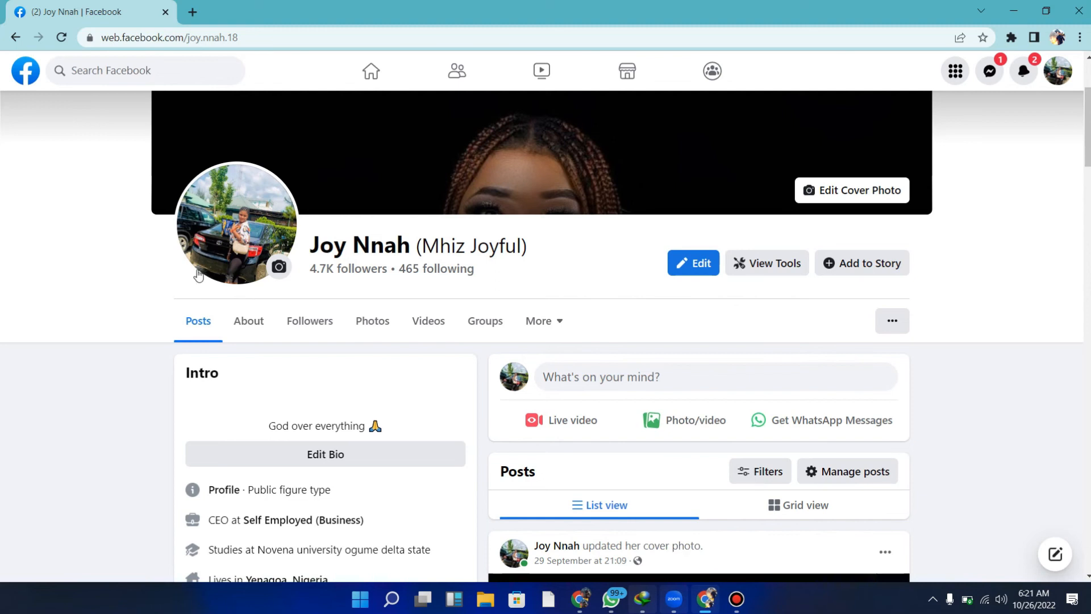
pyautogui.moveTo(693, 403)
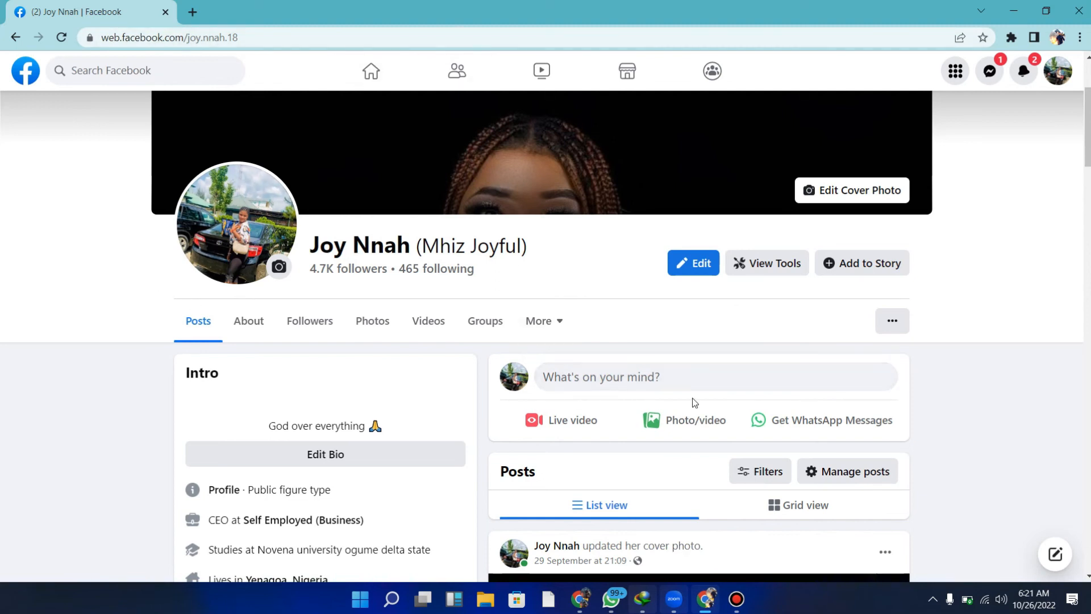